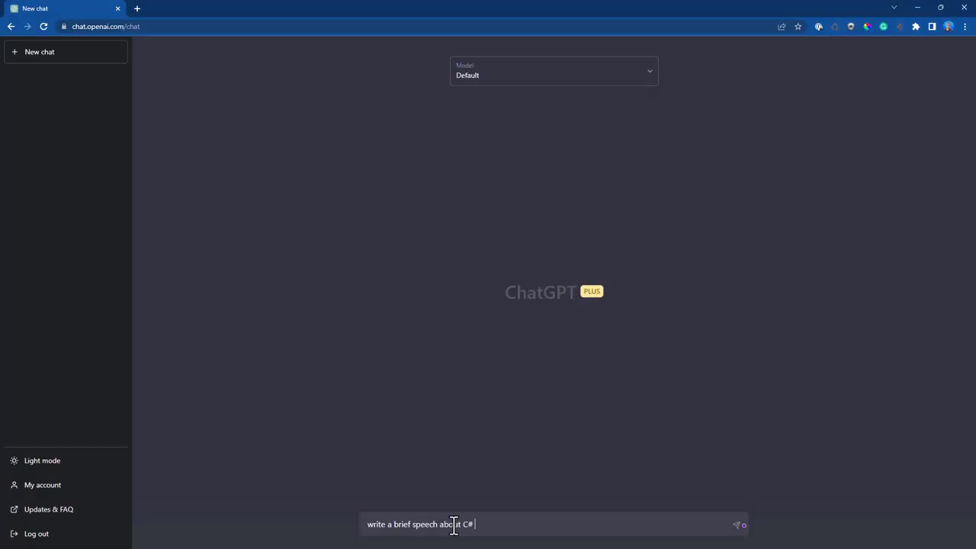
Send the prompt 'write a brief speech about C#' in a new chat.
key("enter")
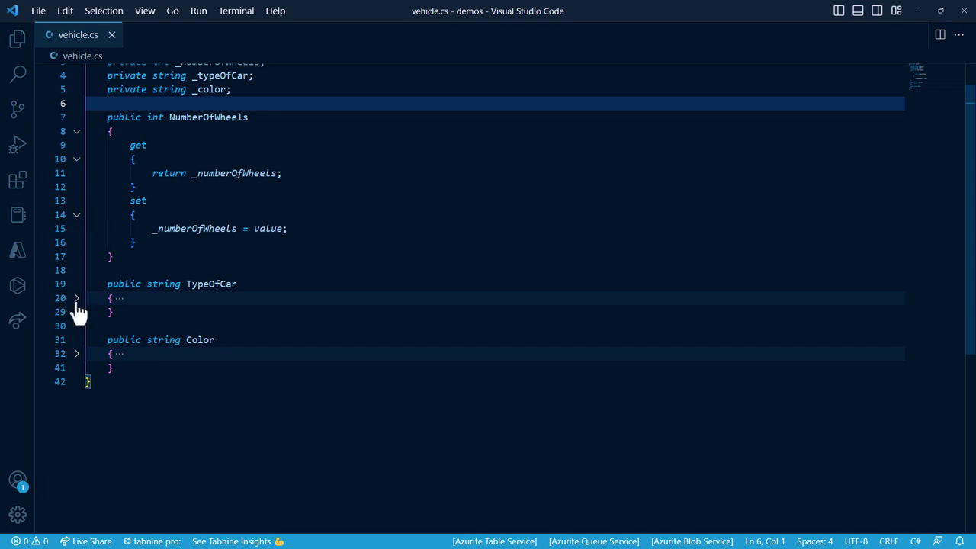
Unfold the TypeOfCar and Color properties in vehicle.cs and select the whole class.
left_click(76, 297)
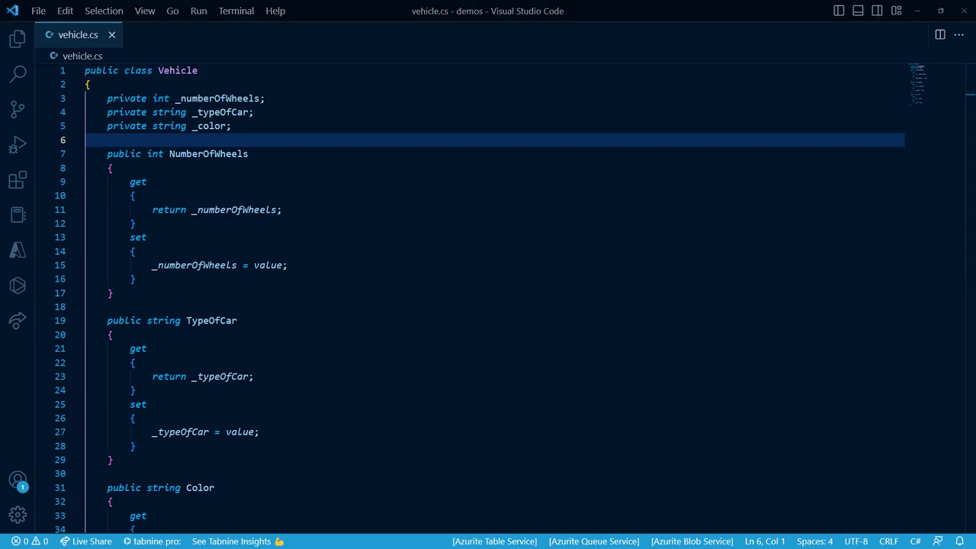
left_click(359, 154)
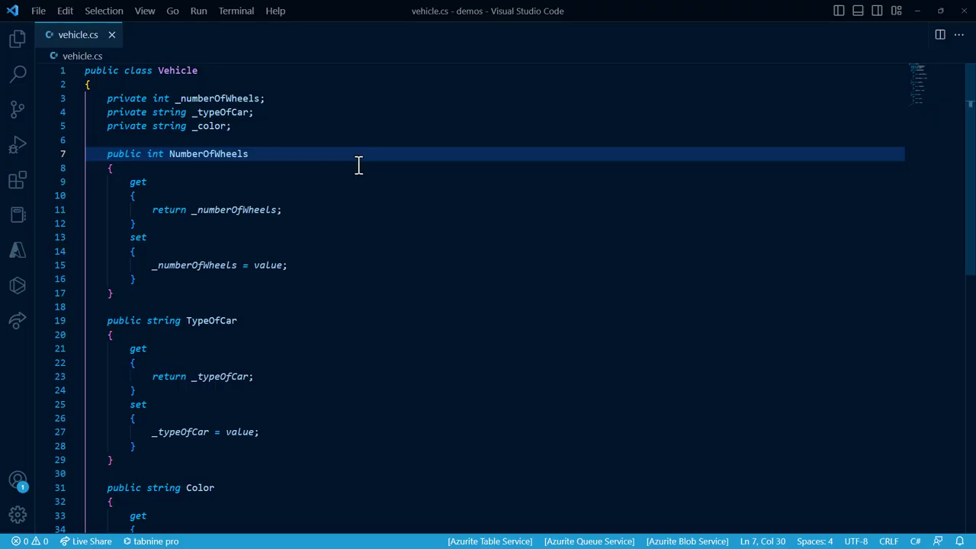
key("ctrl+a")
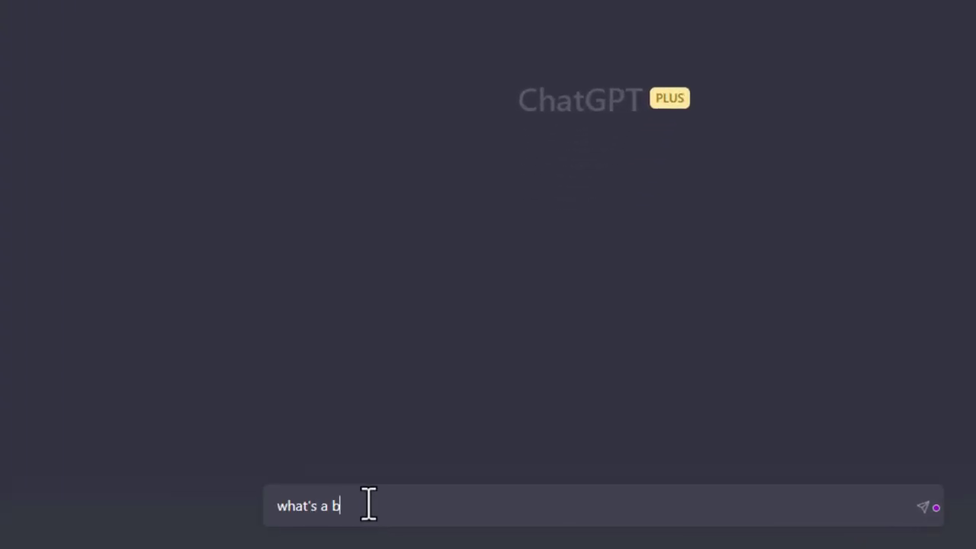
Ask 'what's a better way to write this class' about the Vehicle code.
type("etter way to write this class")
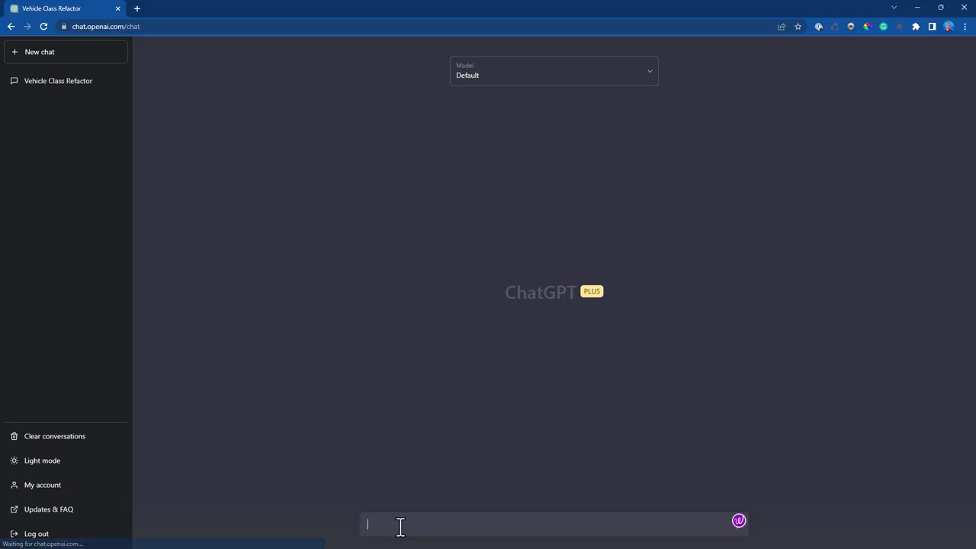
Send 'How do I connect to postgresql with php?' and scroll through the answer.
type("How do I connect to postgresql with php?")
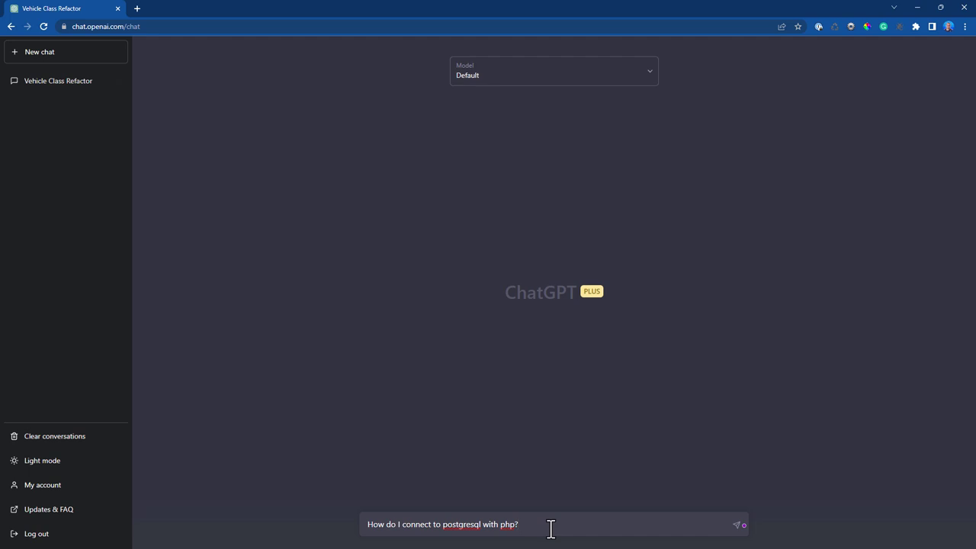
left_click(738, 524)
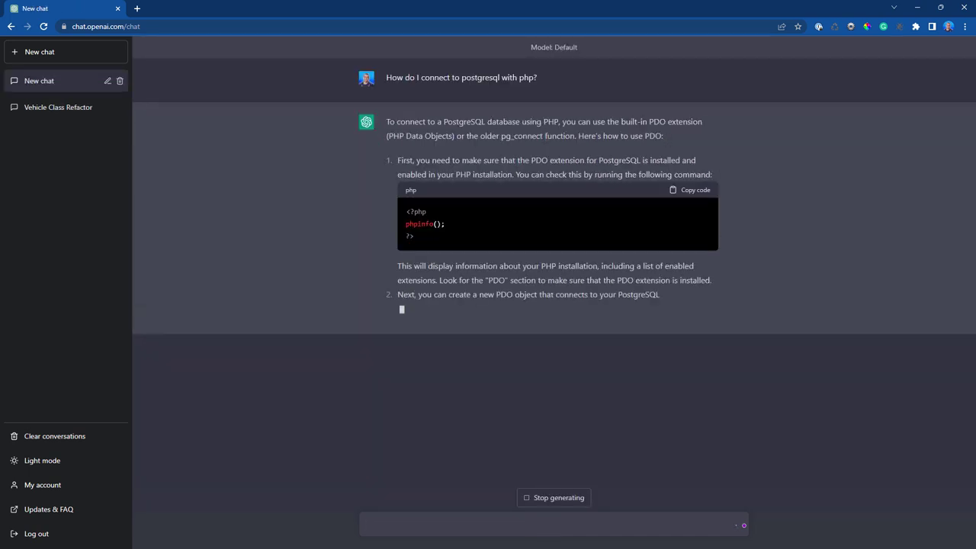
scroll("down", 3)
type("How do you make an http web request with vanilla javascript?")
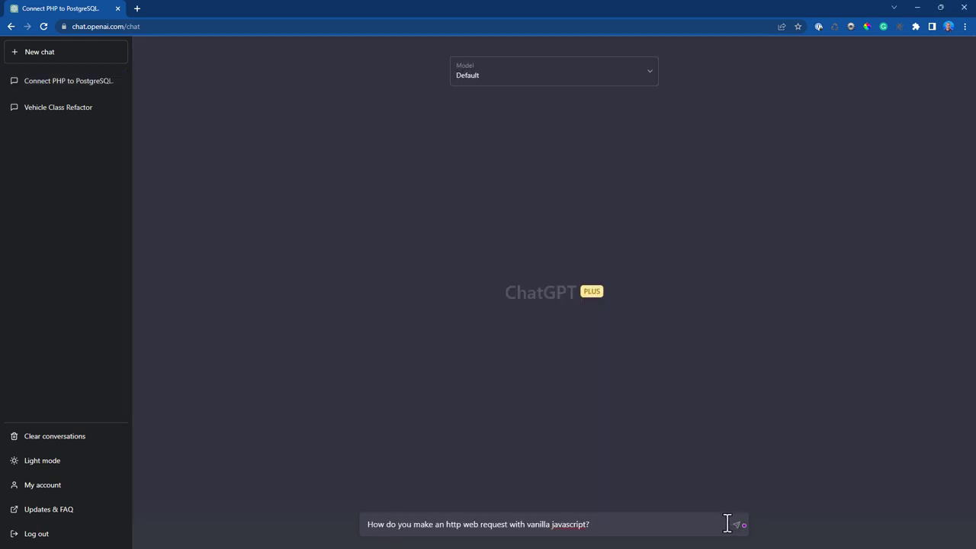
mouse_move(710, 524)
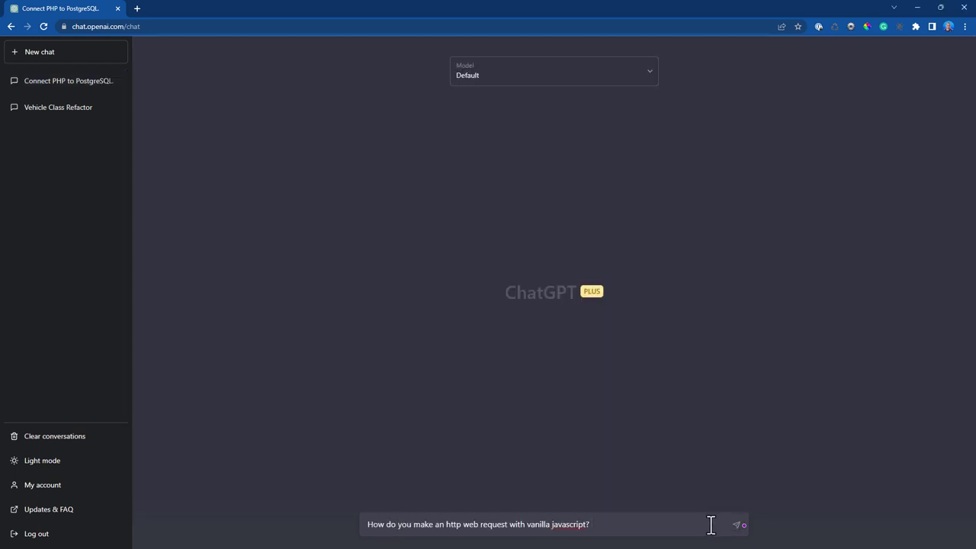
Send the vanilla JavaScript HTTP request question and regenerate for an XMLHttpRequest answer.
left_click(738, 524)
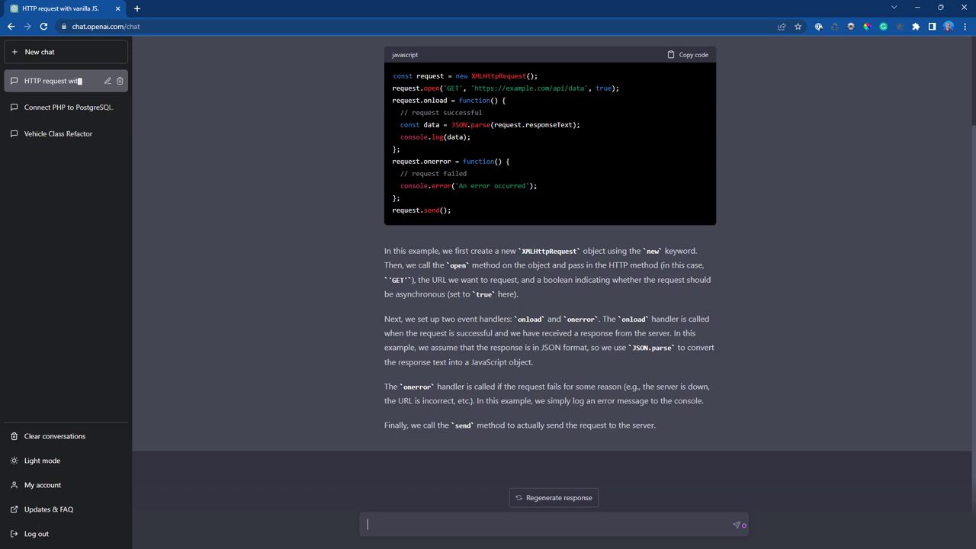
left_click(553, 497)
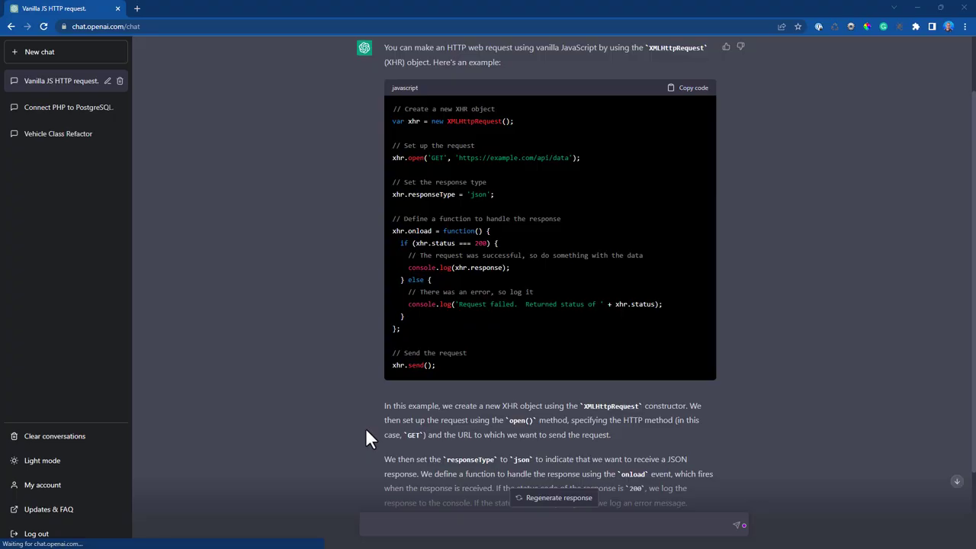
Scroll through the Vanilla JS HTTP request answer and start typing 'how'.
scroll("down", 3)
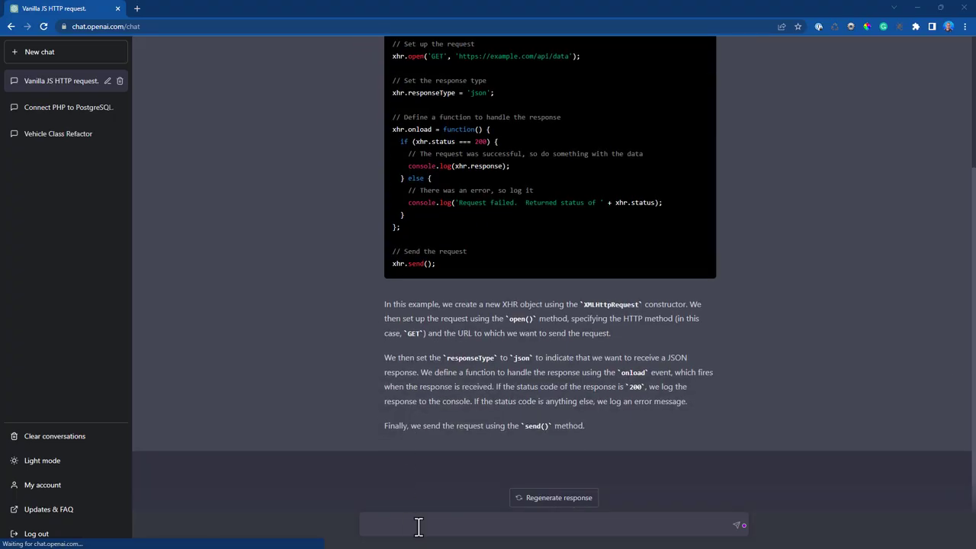
type("how")
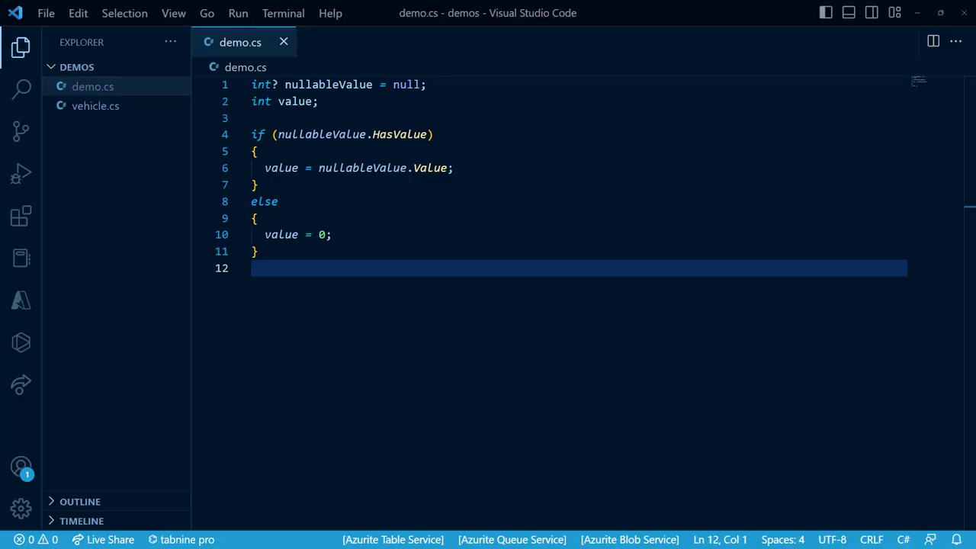
mouse_move(433, 224)
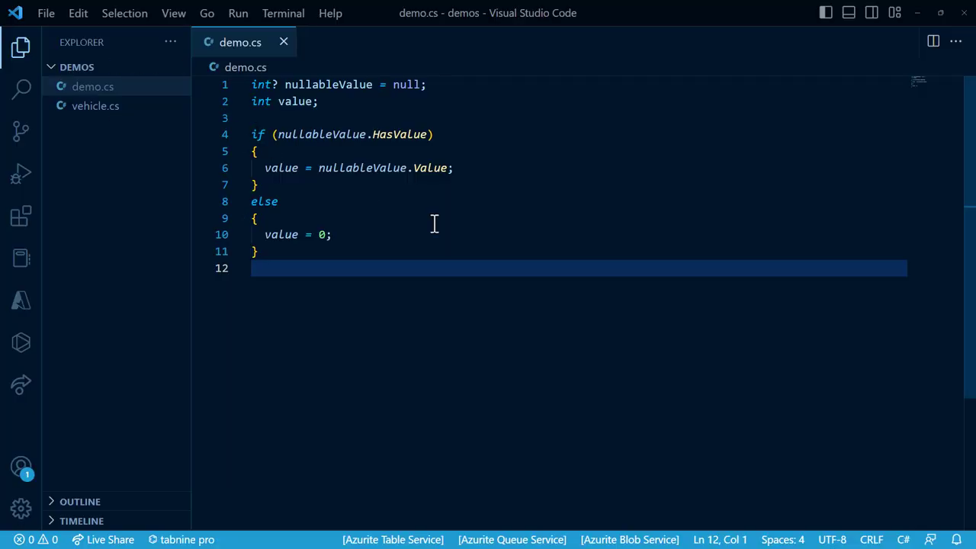